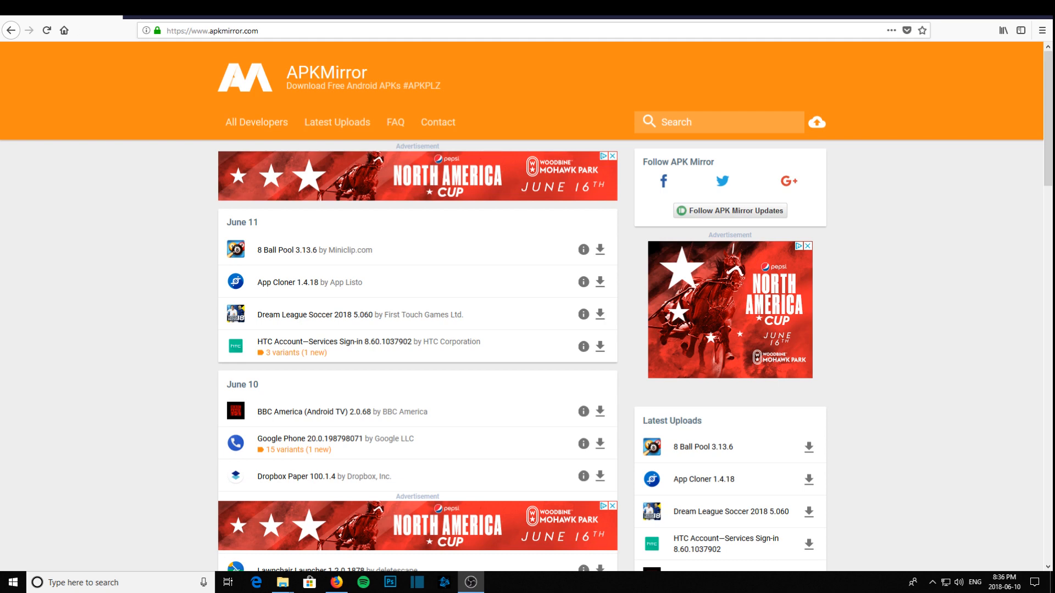
mouse_move(218, 43)
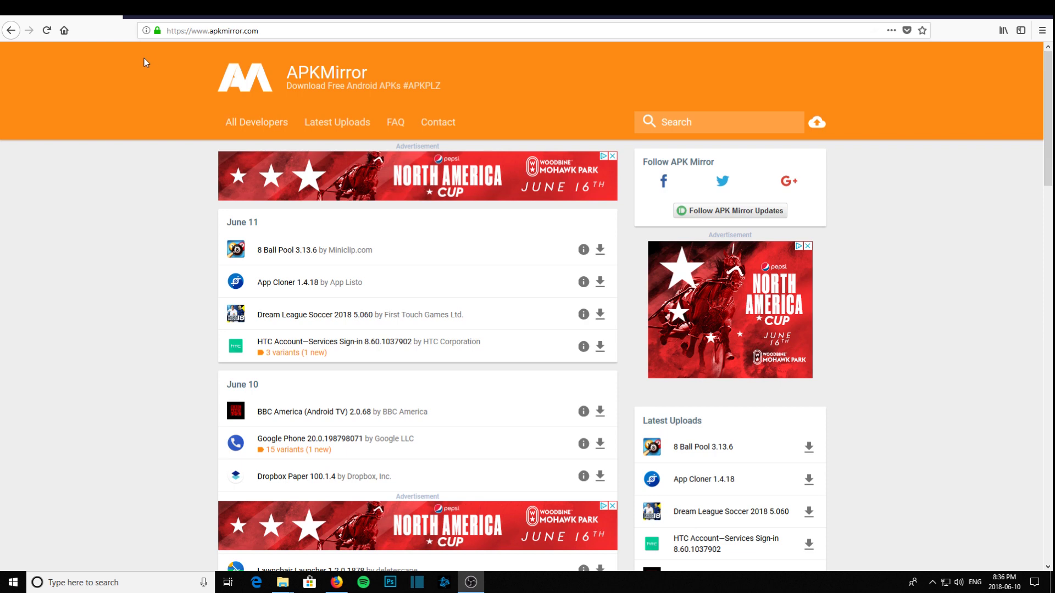
- Search APKMirror for 'show box' to list the Show Box releases
left_click(717, 122)
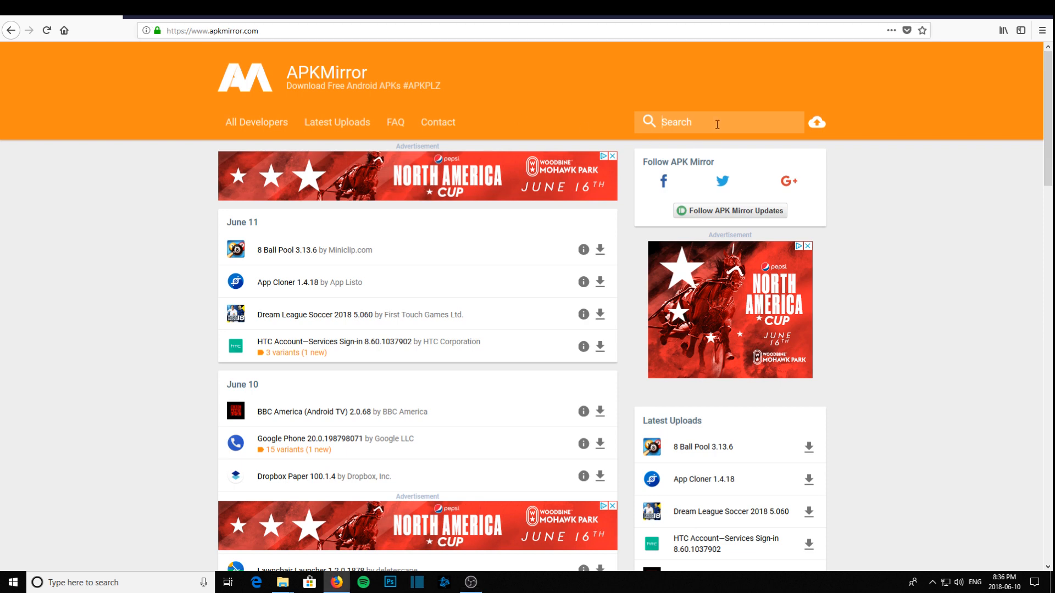
mouse_move(721, 127)
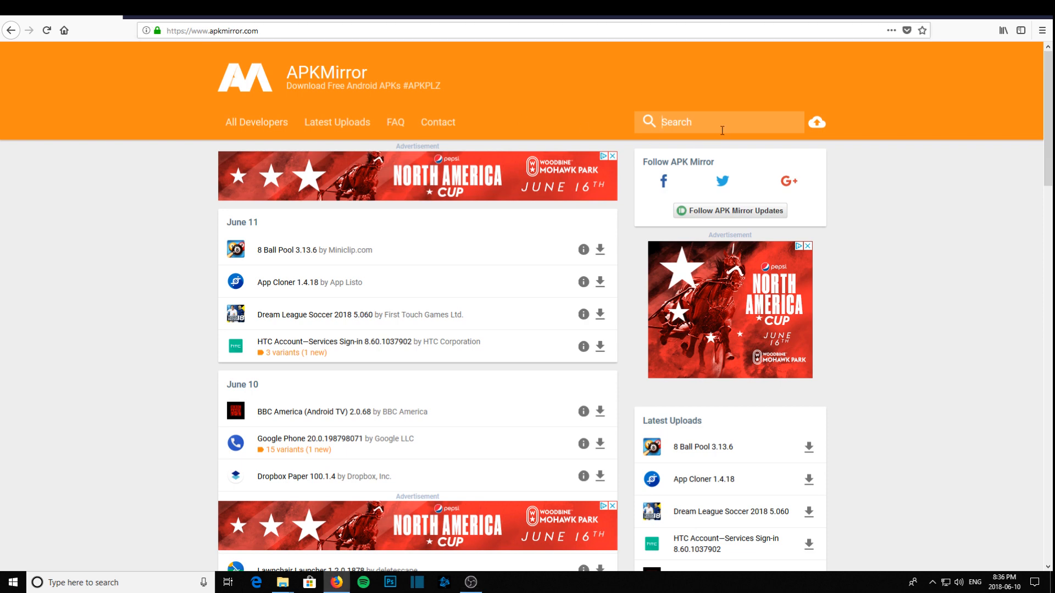
type("s")
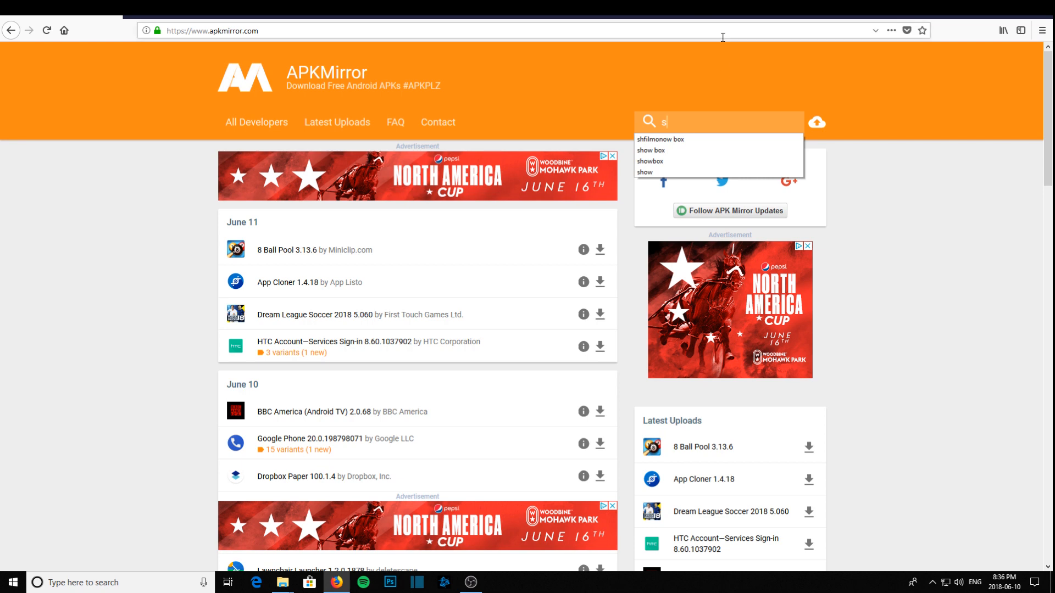
left_click(649, 150)
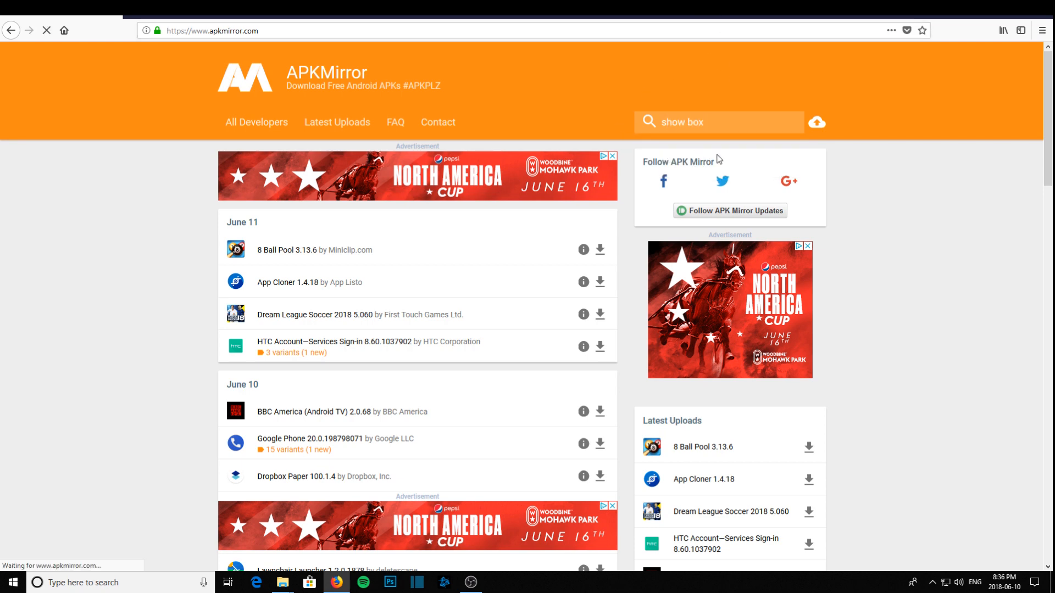
key("Return")
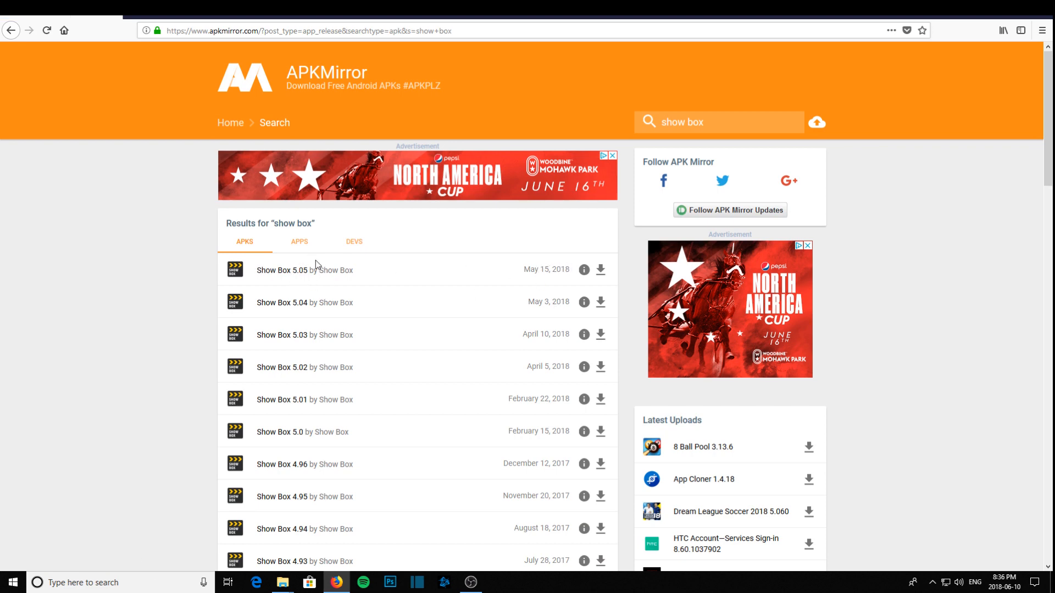
- Reach the download page for the Show Box 5.05 universal Android 4.0+ variant
left_click(281, 270)
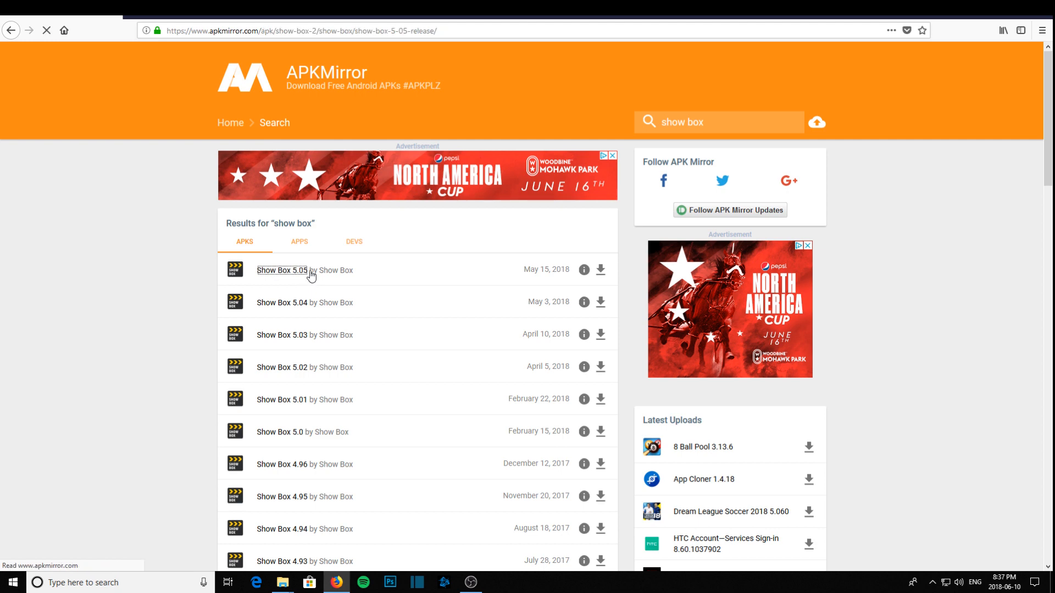
left_click(281, 270)
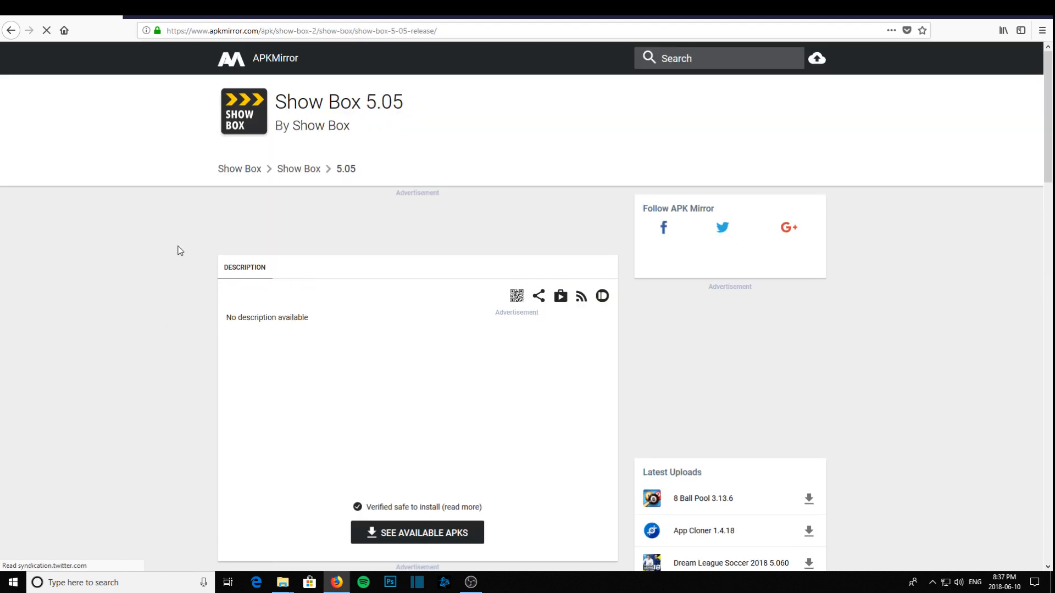
scroll("down", 3)
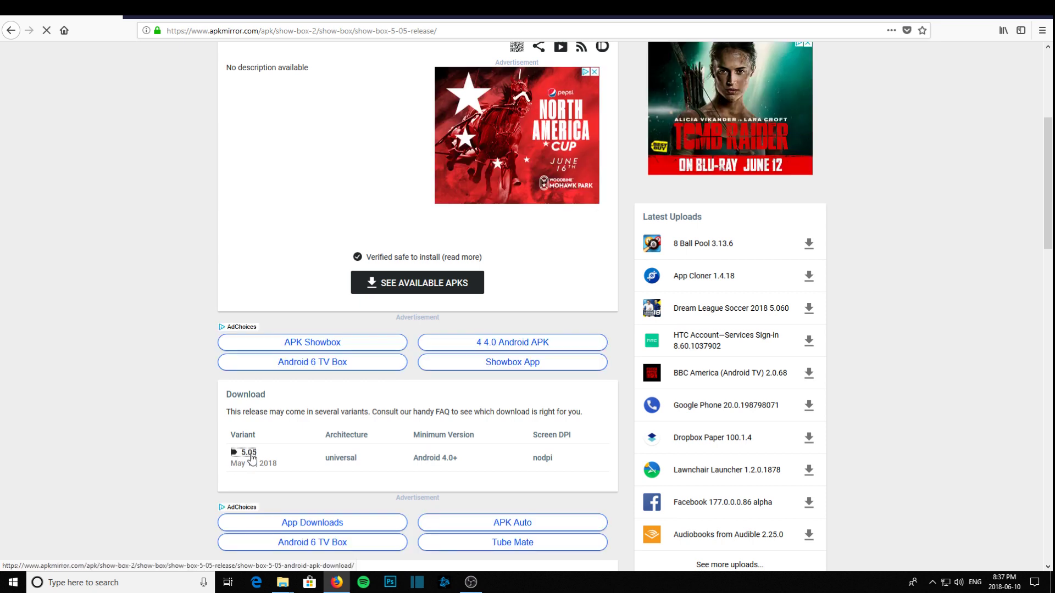
left_click(244, 452)
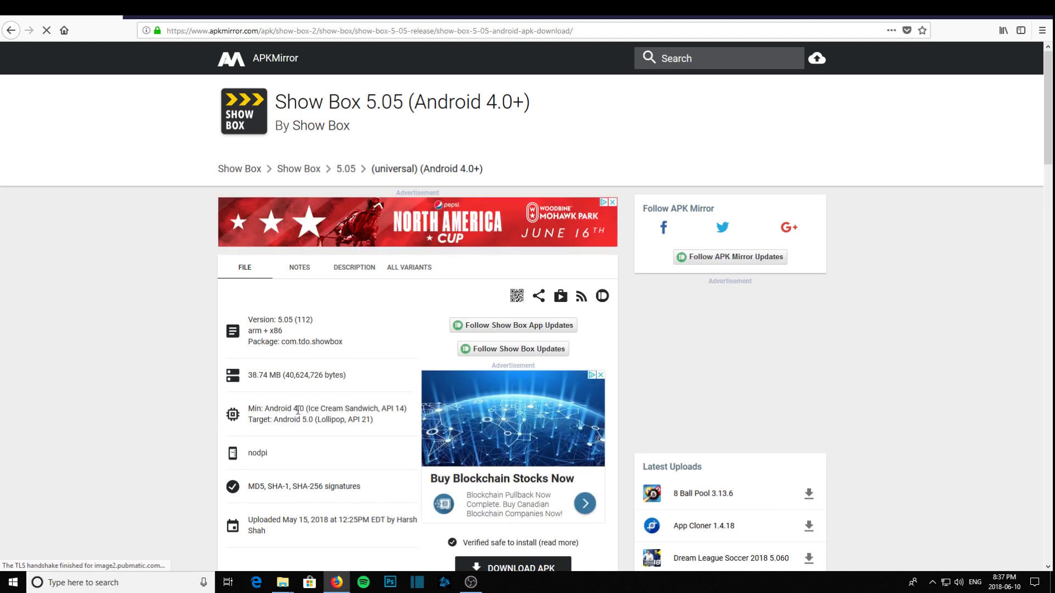
scroll("down", 3)
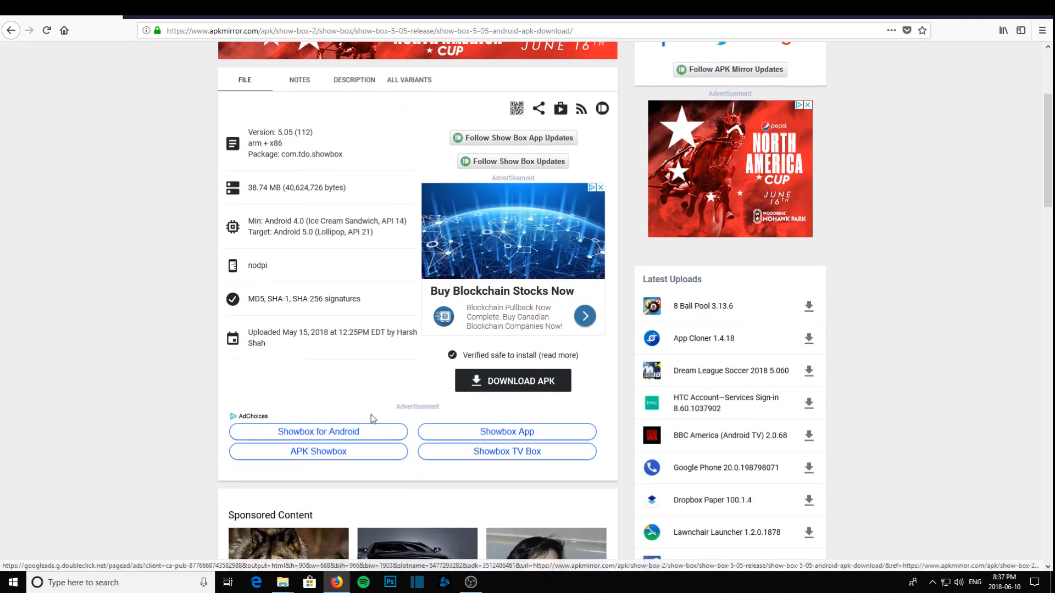
mouse_move(367, 410)
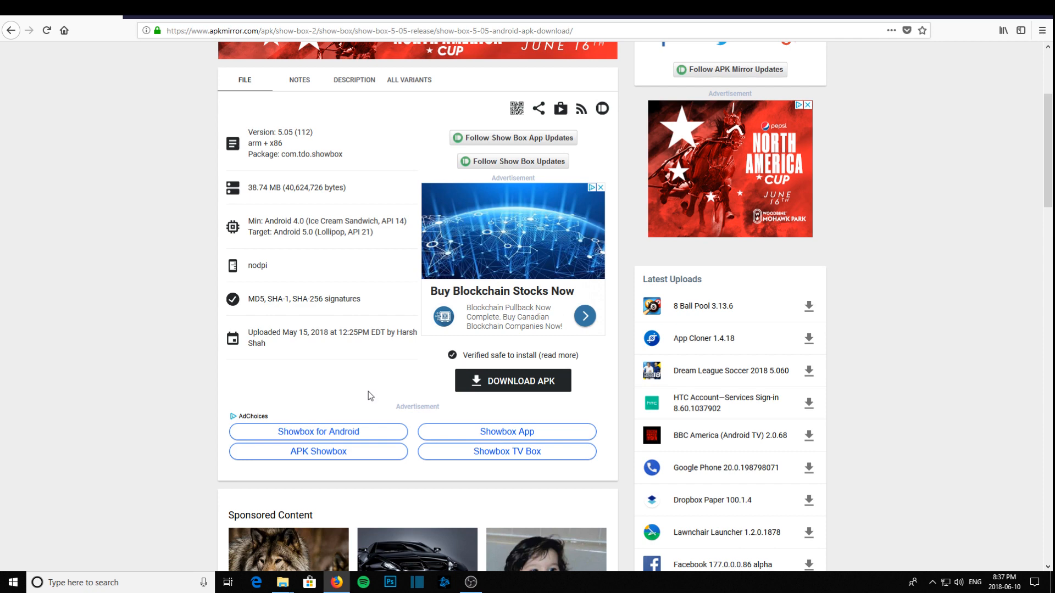
mouse_move(338, 375)
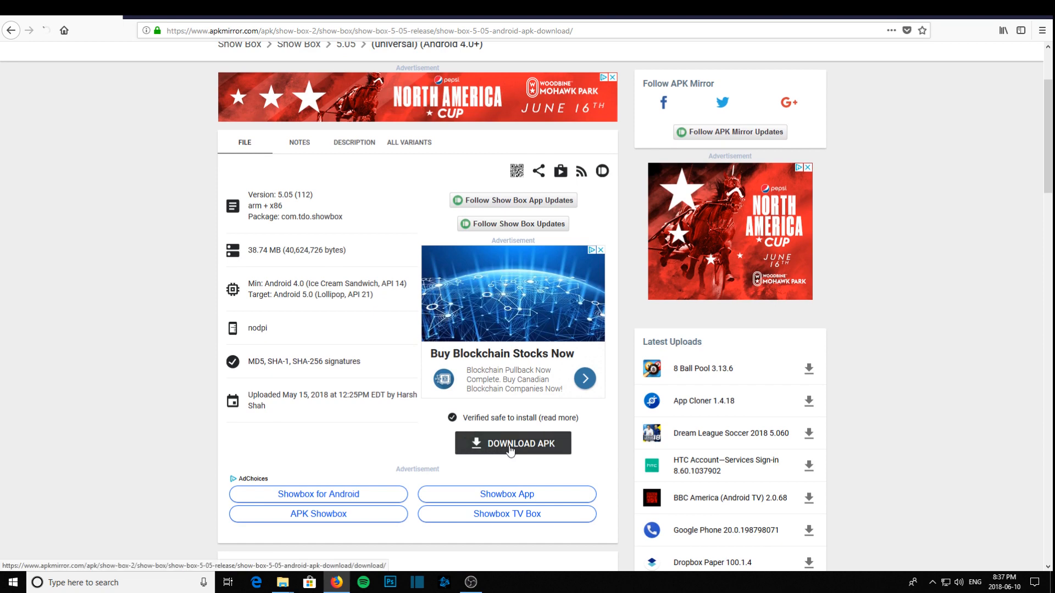
- Download the Show Box 5.05 APK, saving the file to Downloads
left_click(512, 443)
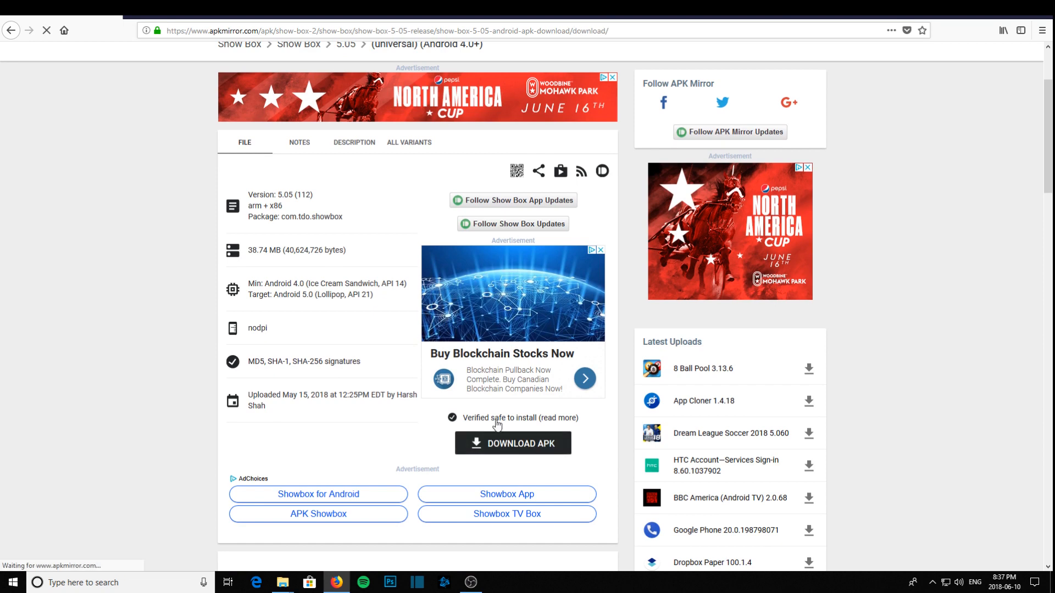
left_click(513, 442)
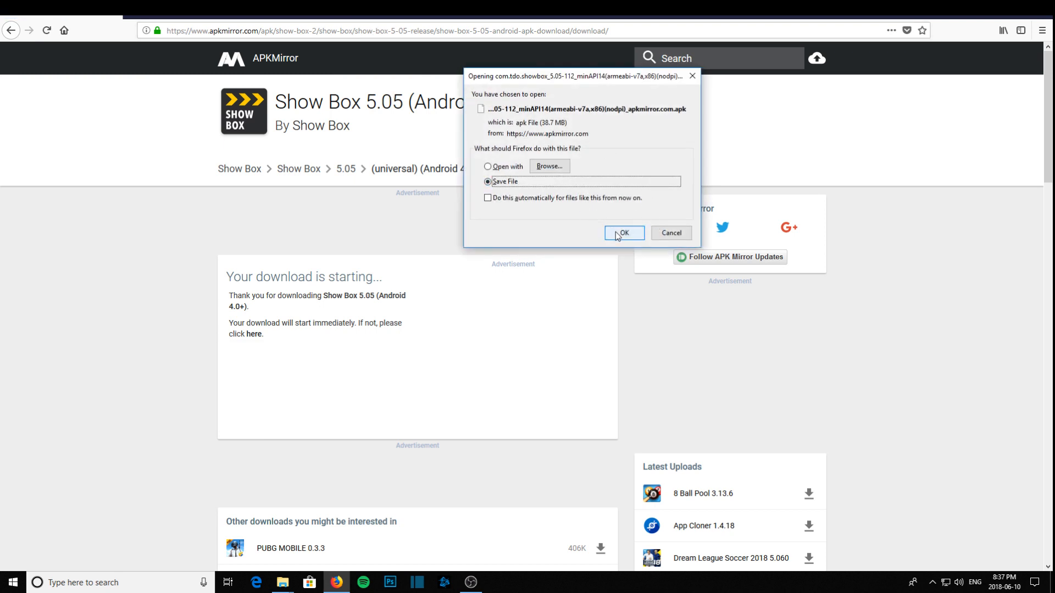
left_click(622, 233)
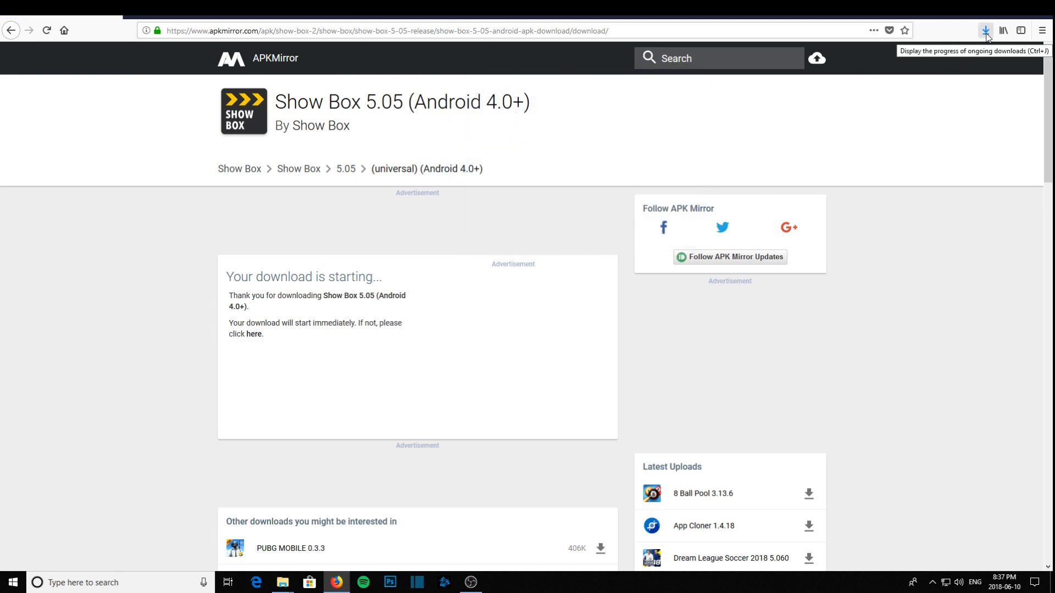
left_click(984, 31)
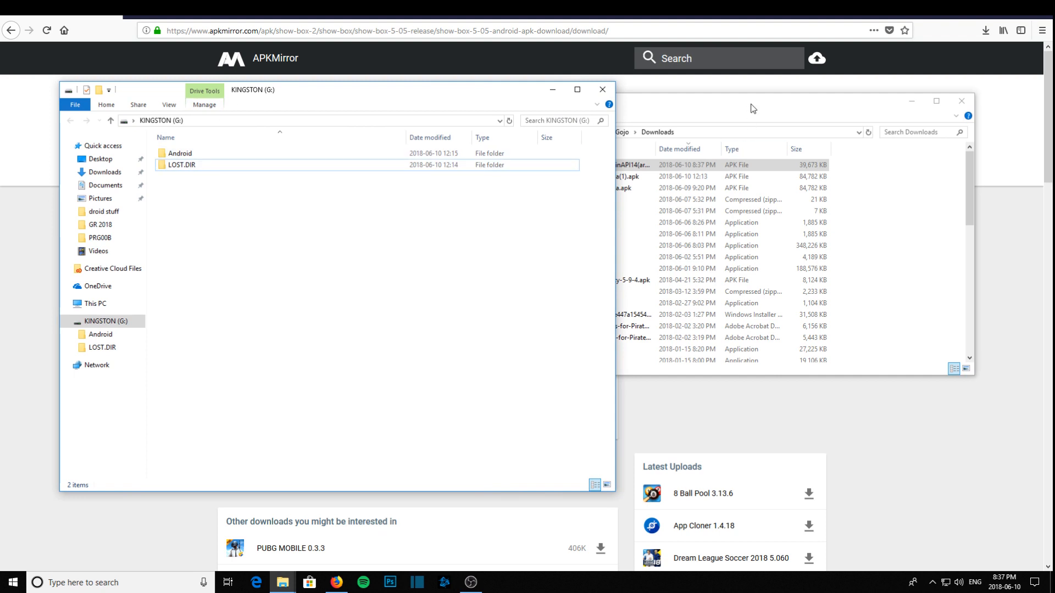
- Copy the com.tdo.showbox APK from Downloads onto the KINGSTON (G:) drive
left_click(579, 165)
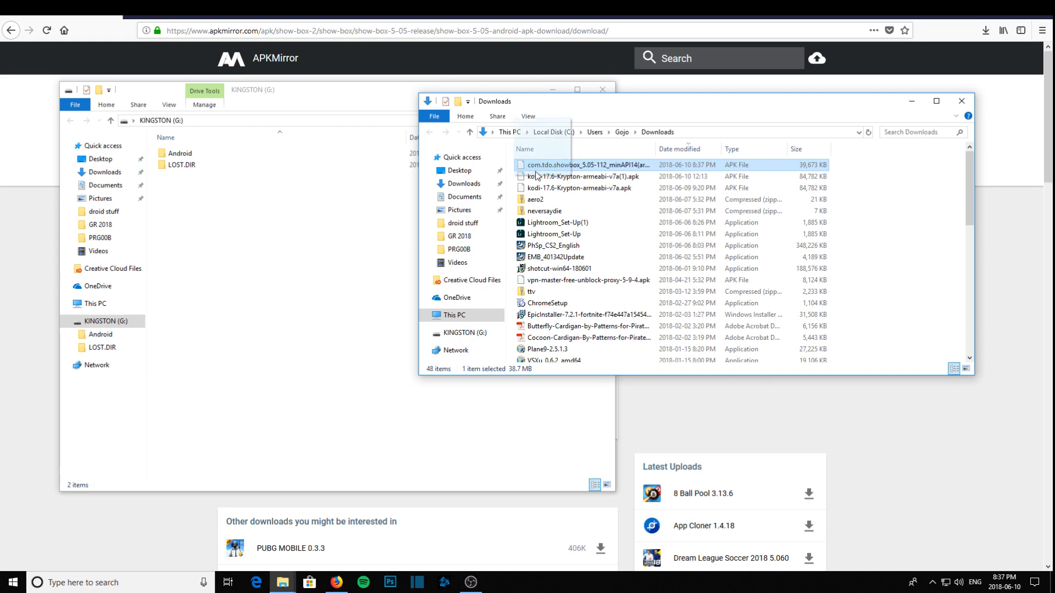
left_click_drag(536, 165, 295, 262)
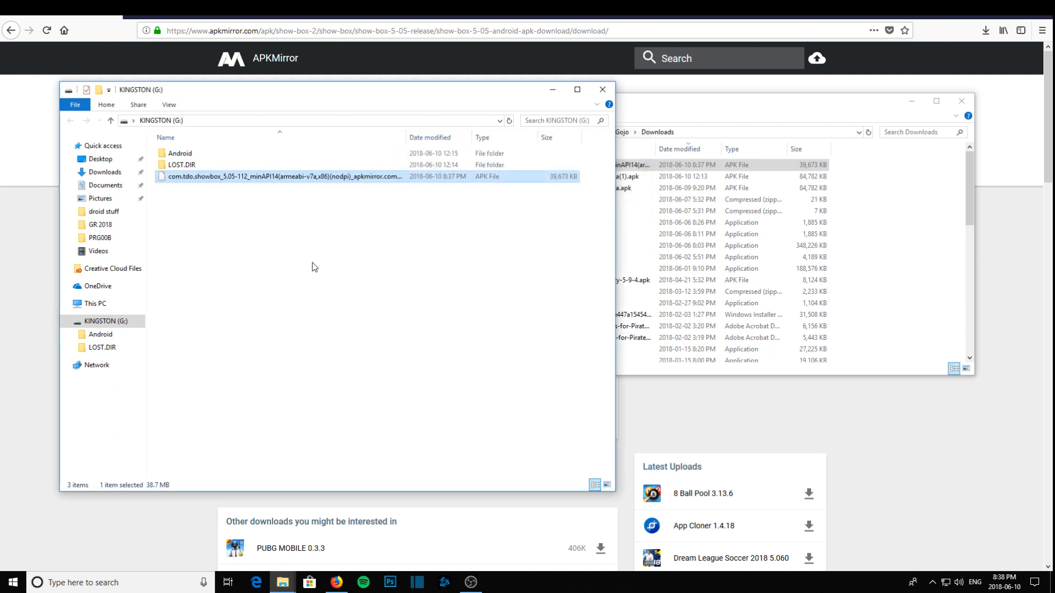
mouse_move(405, 137)
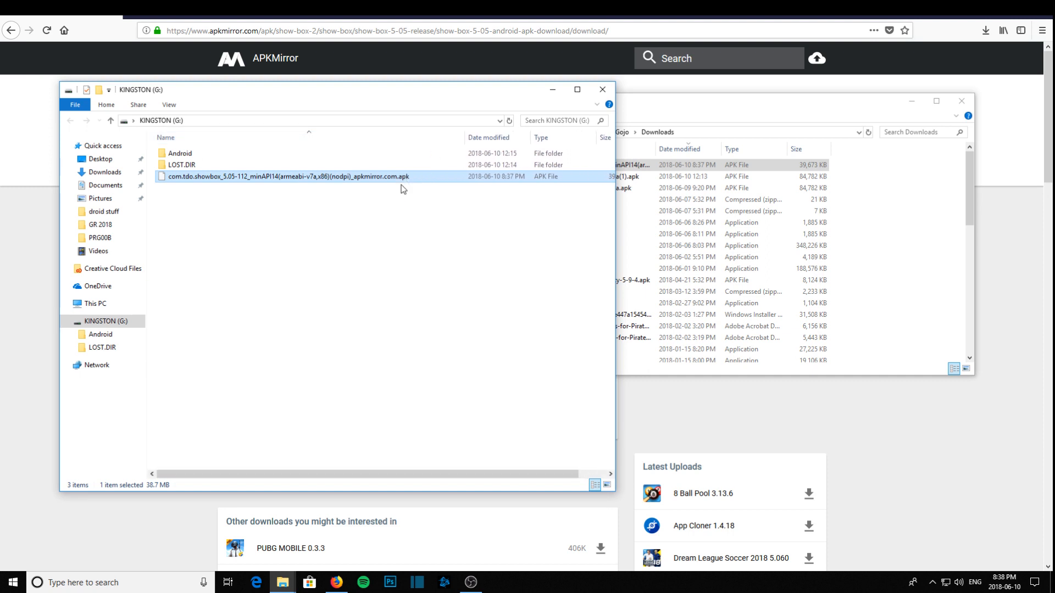
mouse_move(383, 195)
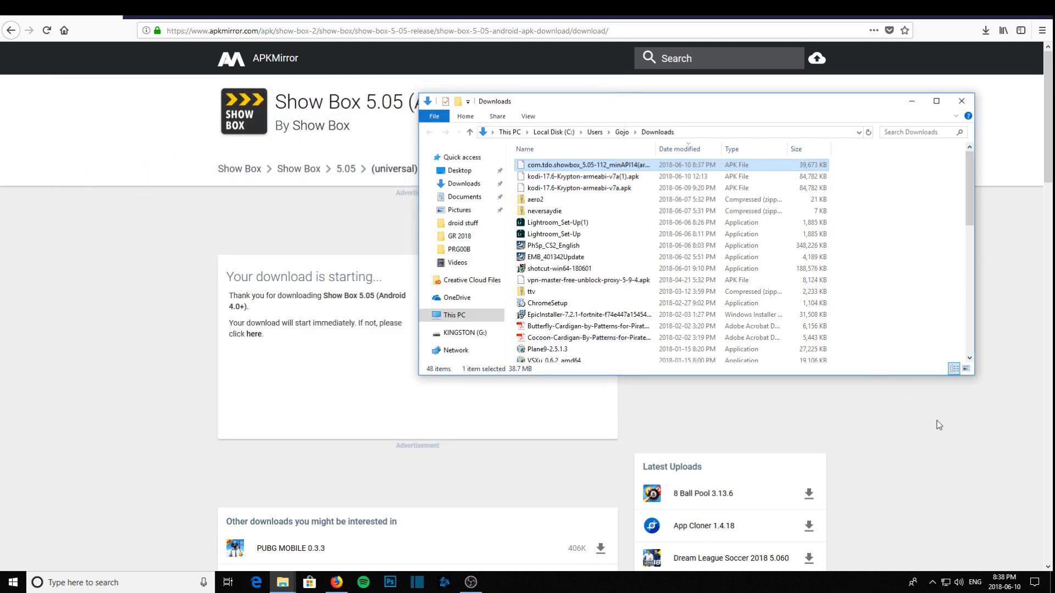
- Safely eject the KINGSTON DataTraveler 2.0 USB drive
left_click(946, 536)
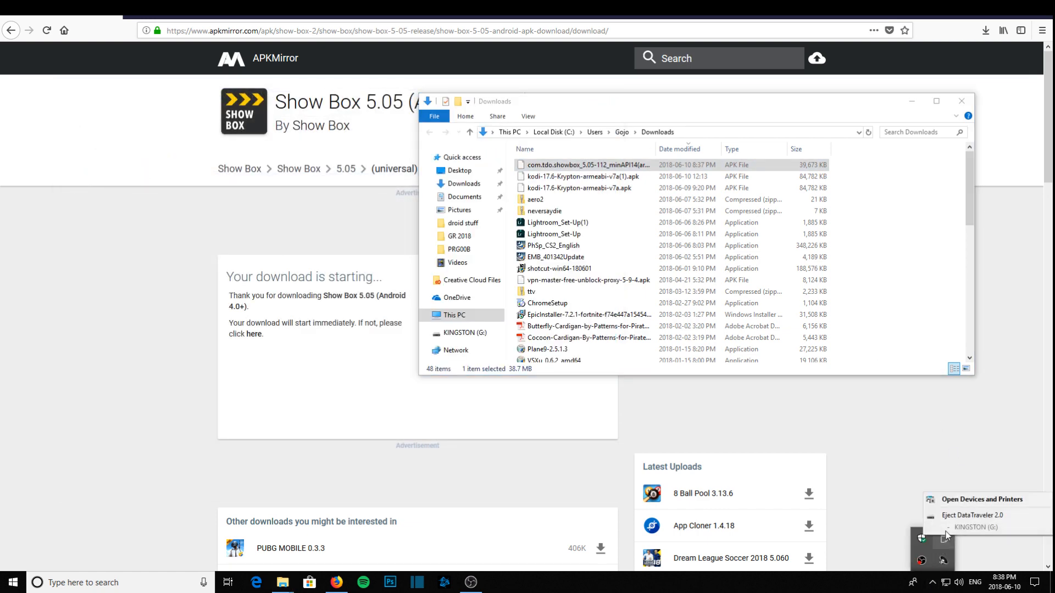
left_click(971, 515)
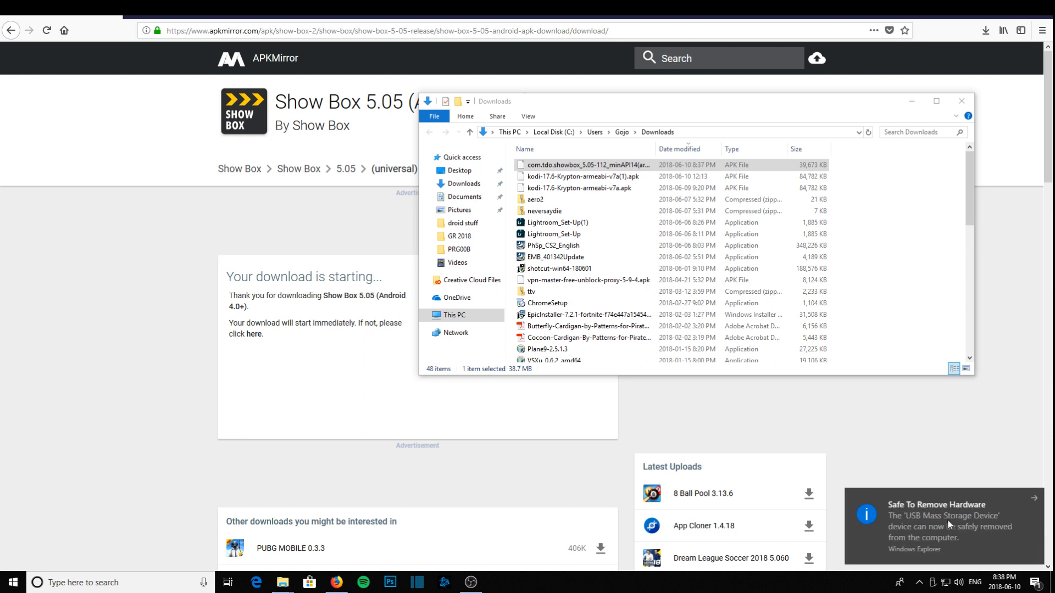
mouse_move(896, 407)
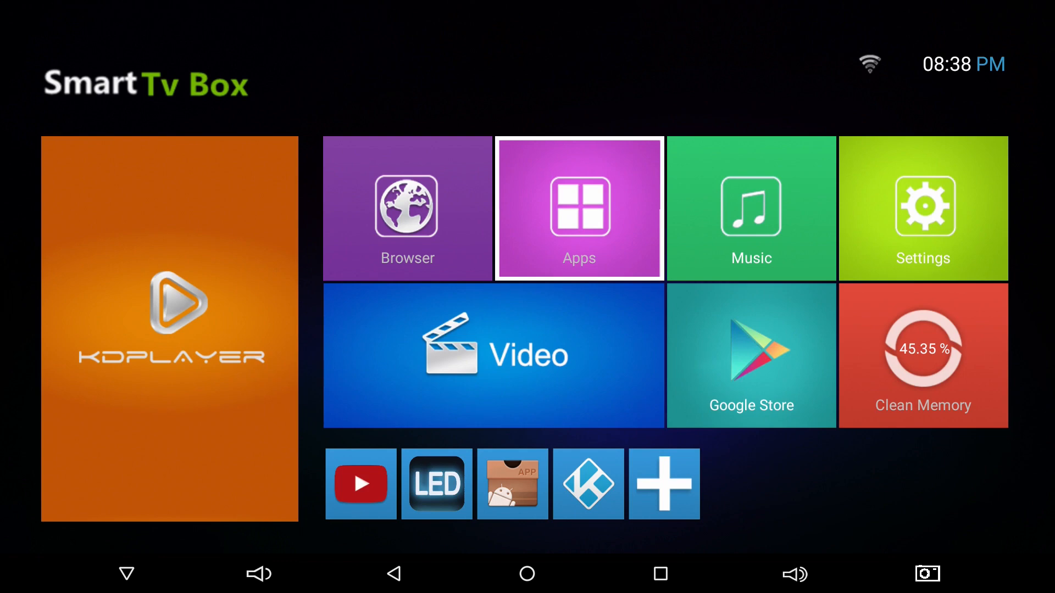
- Install Show Box from the USB drive APK and return to the home screen
left_click(579, 208)
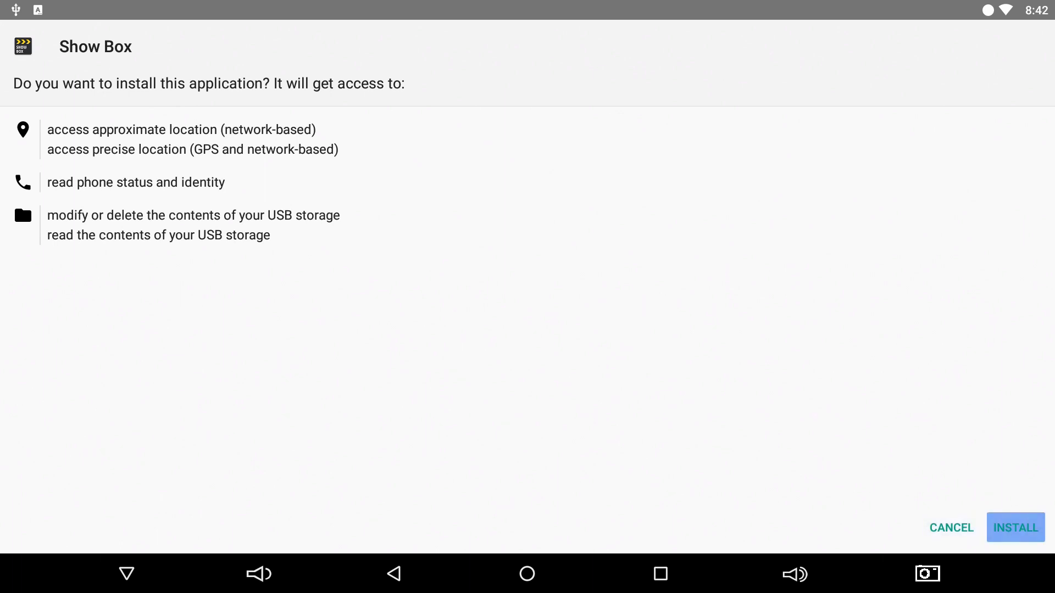
left_click(1014, 527)
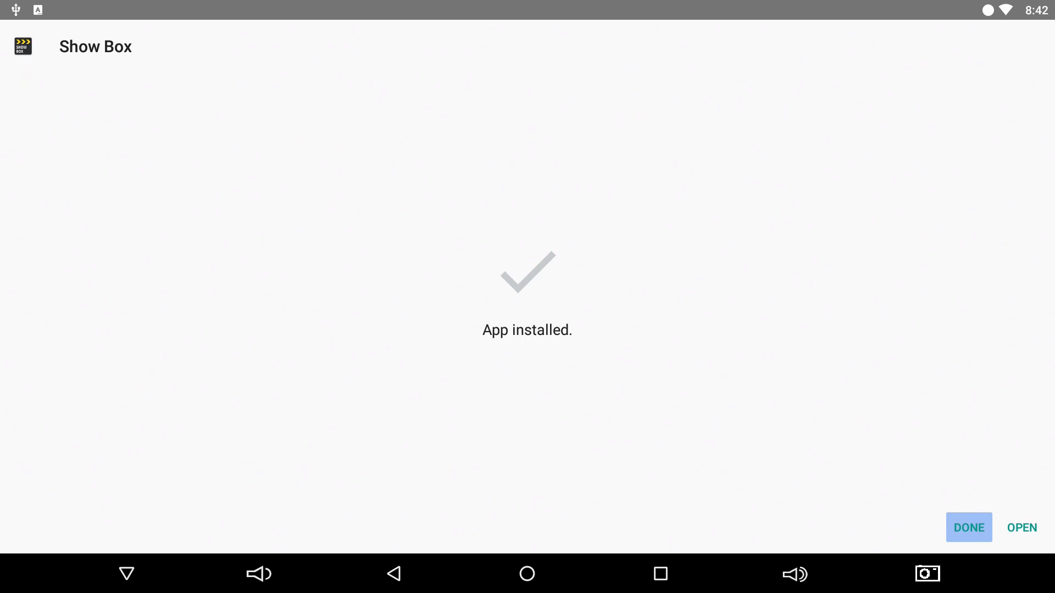
left_click(966, 527)
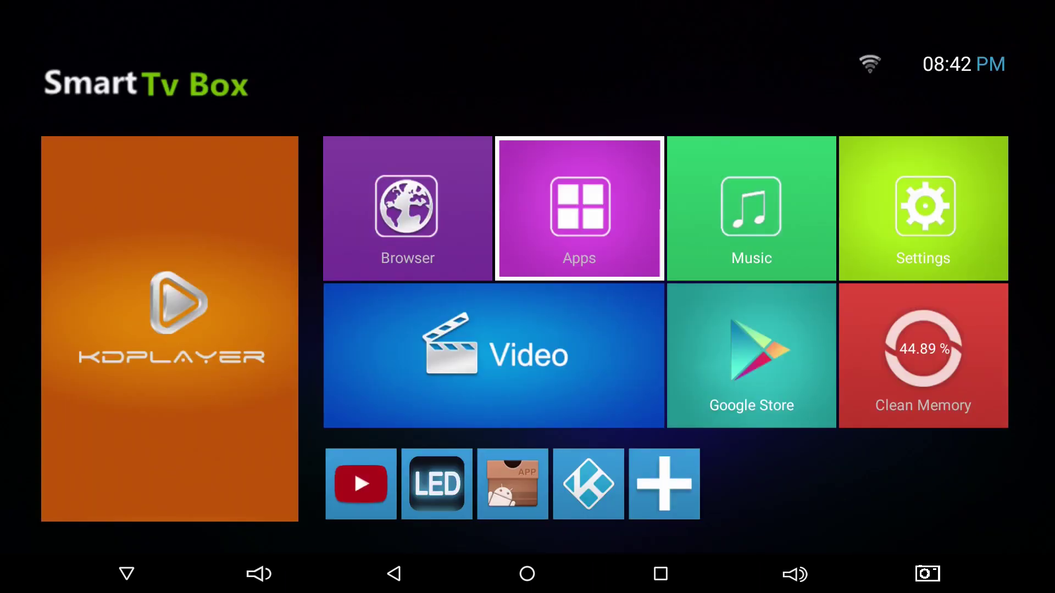
- Add a Show Box shortcut to the home screen and launch it to its Trending page
left_click(579, 209)
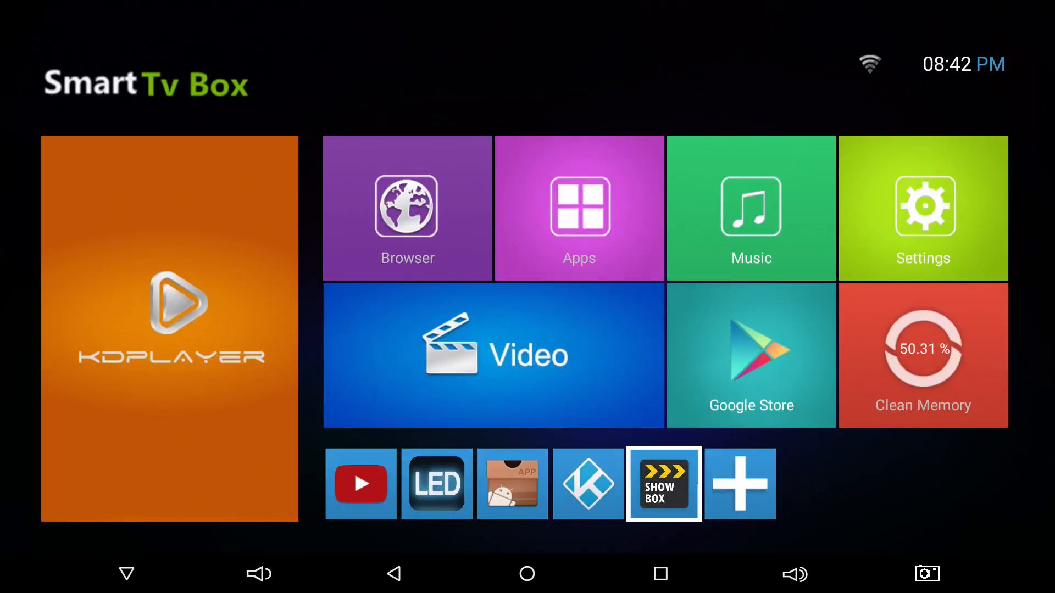
left_click(663, 483)
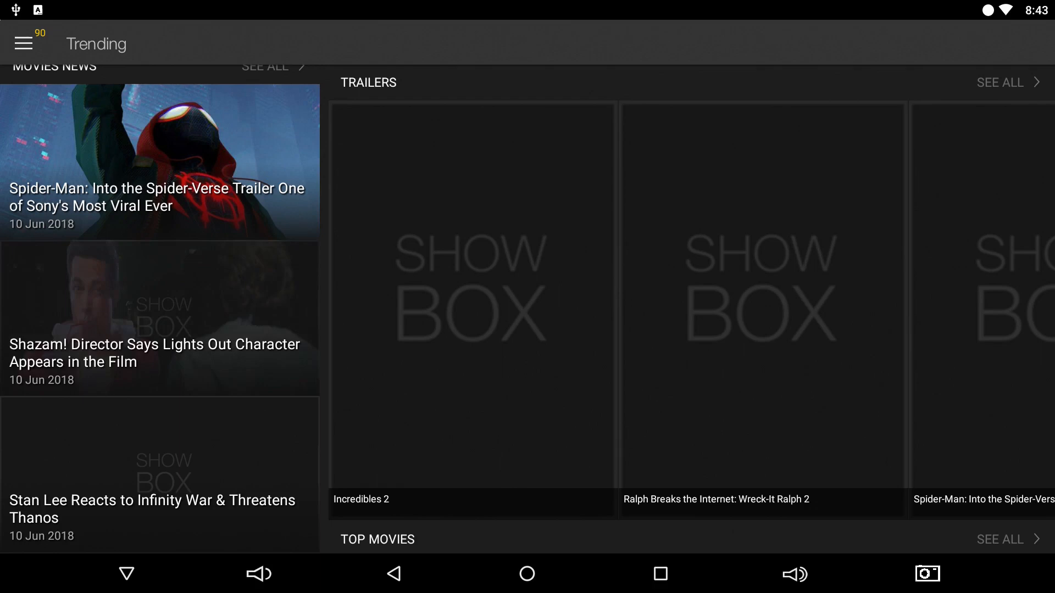